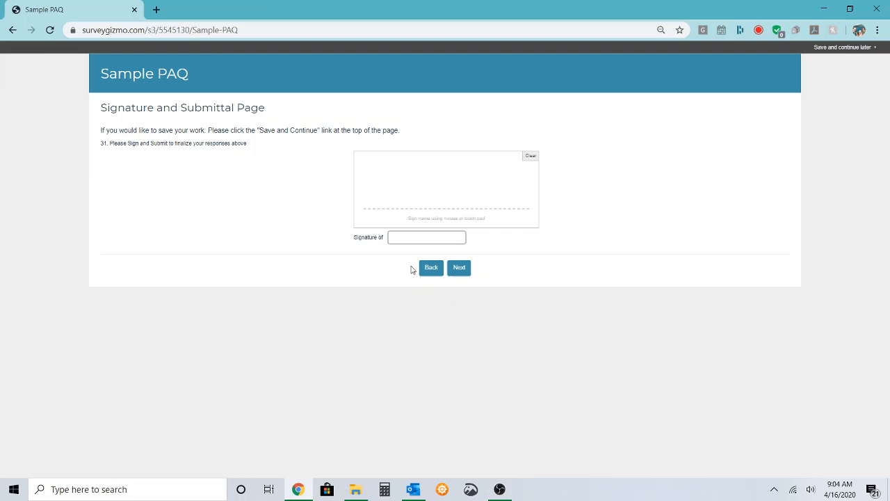
- Page back from the signature page to Authority and Accountability and review its answers
left_click(431, 268)
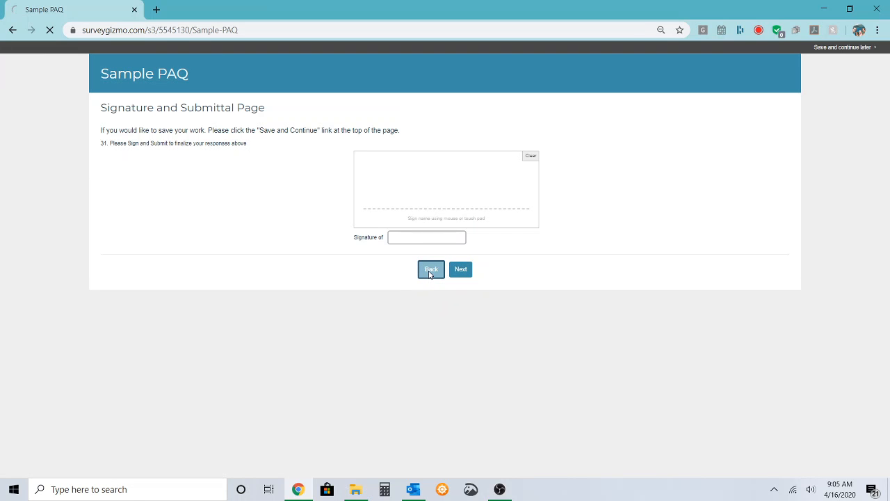
left_click(431, 270)
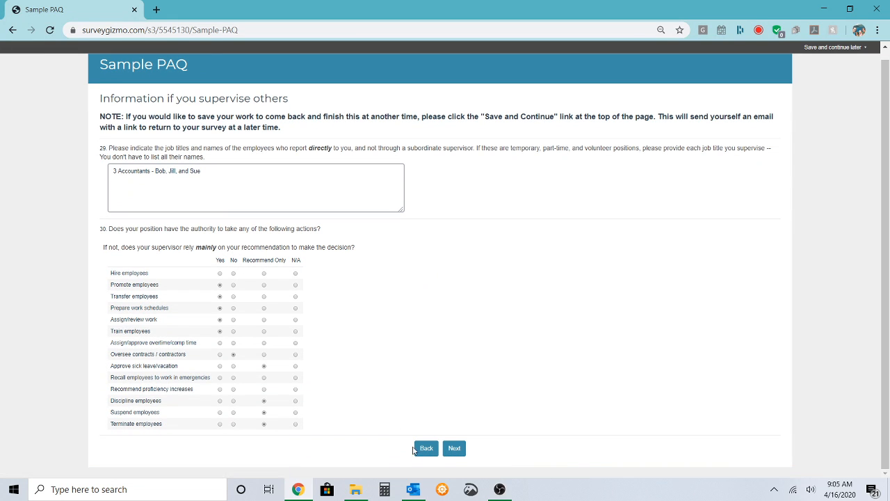
left_click(453, 448)
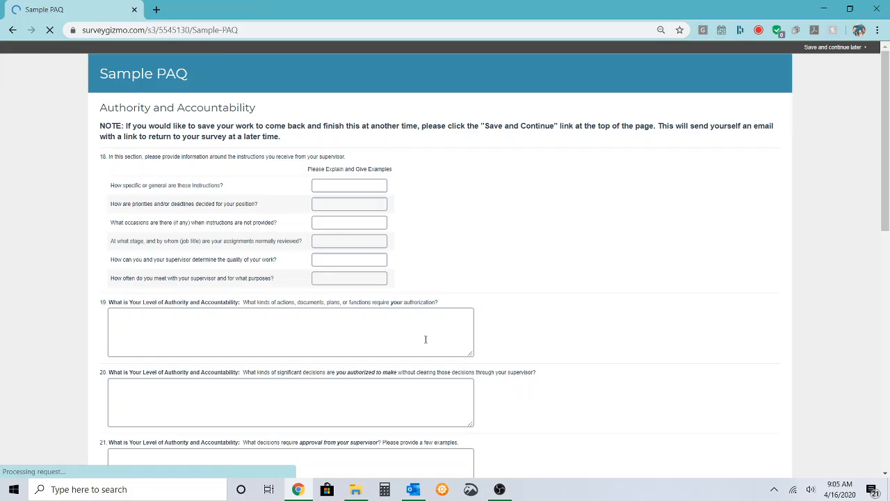
scroll("down", 3)
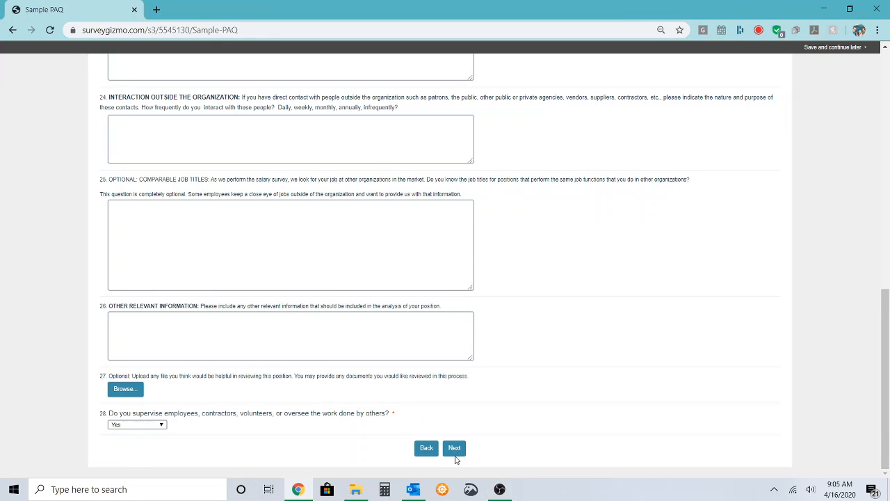
- Page forward through the supervision section toward the signature page
left_click(454, 448)
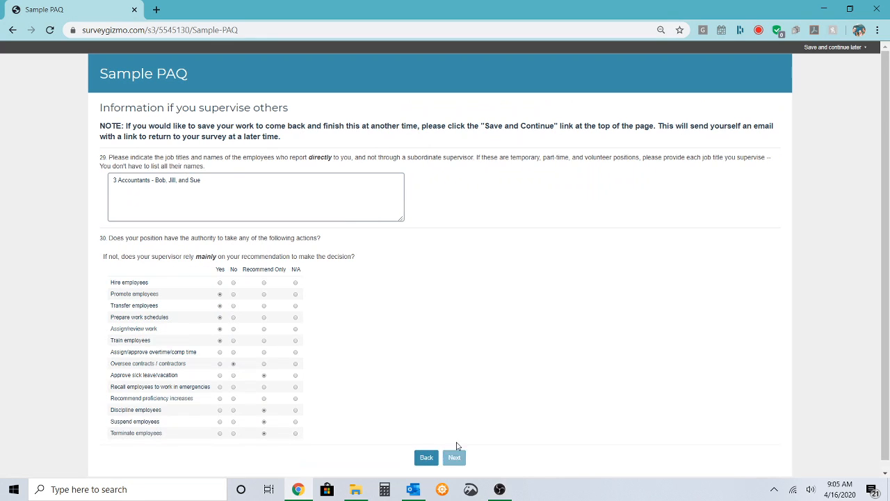
left_click(454, 459)
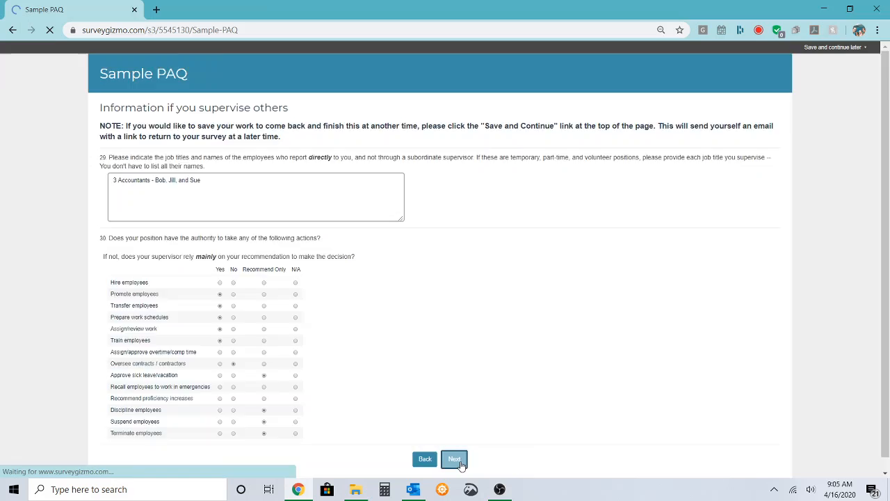
- Sign the questionnaire as Bob with the drawn signature and submit it to the thank-you page
left_click(454, 459)
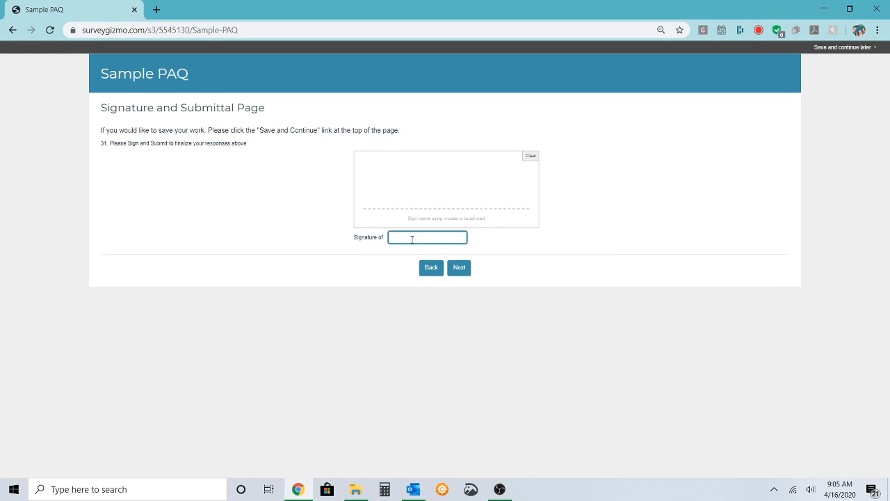
type("Bob")
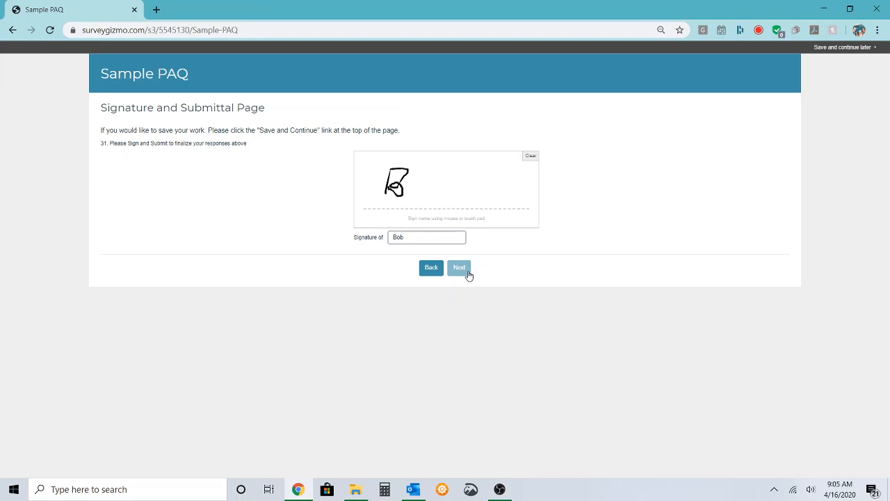
left_click(459, 270)
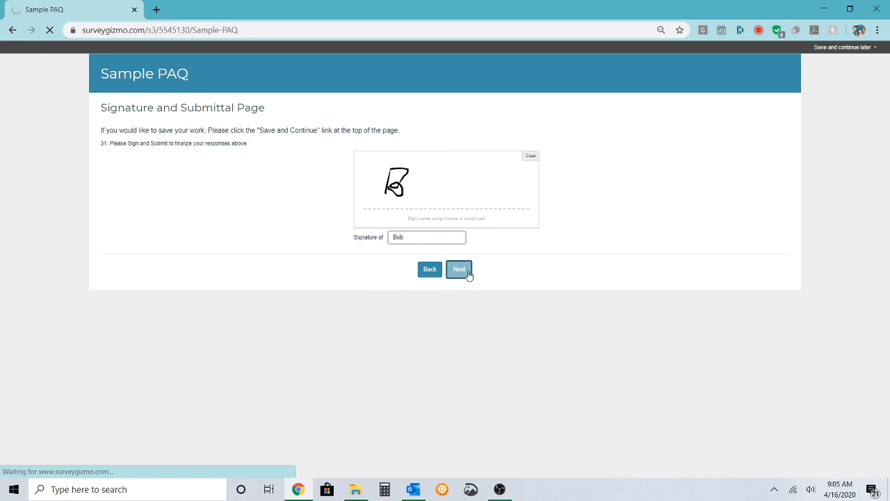
left_click(459, 269)
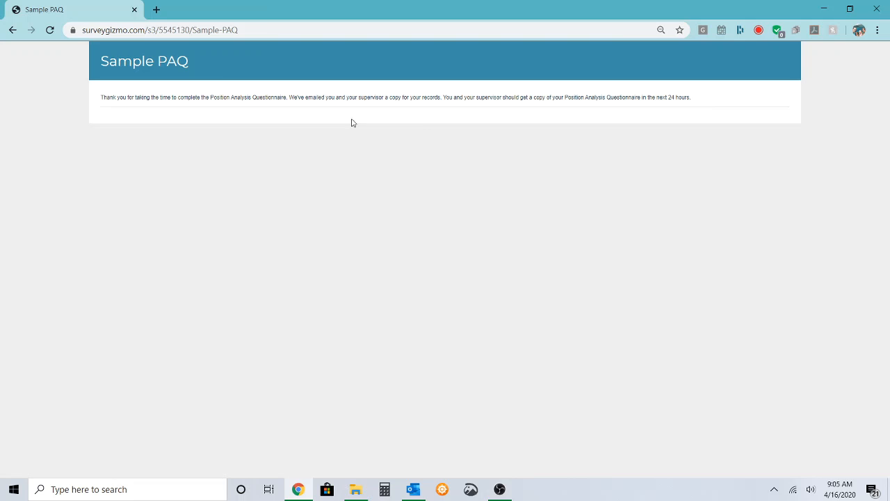
mouse_move(417, 359)
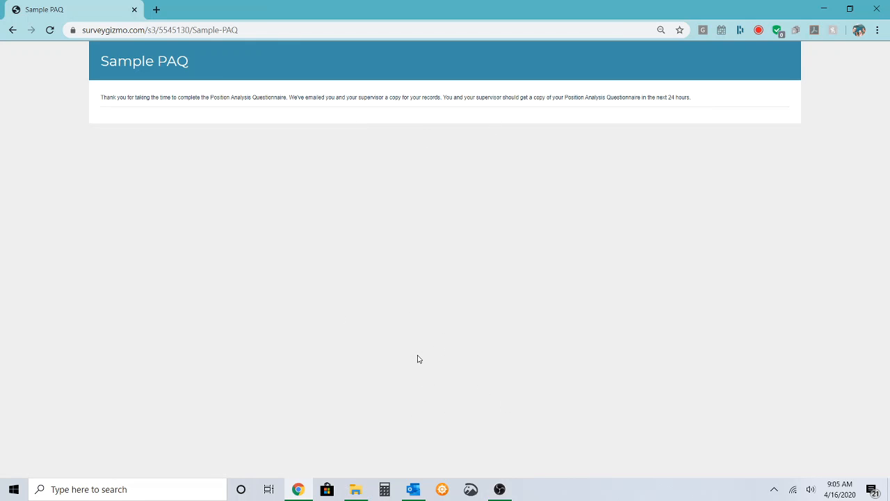
mouse_move(428, 390)
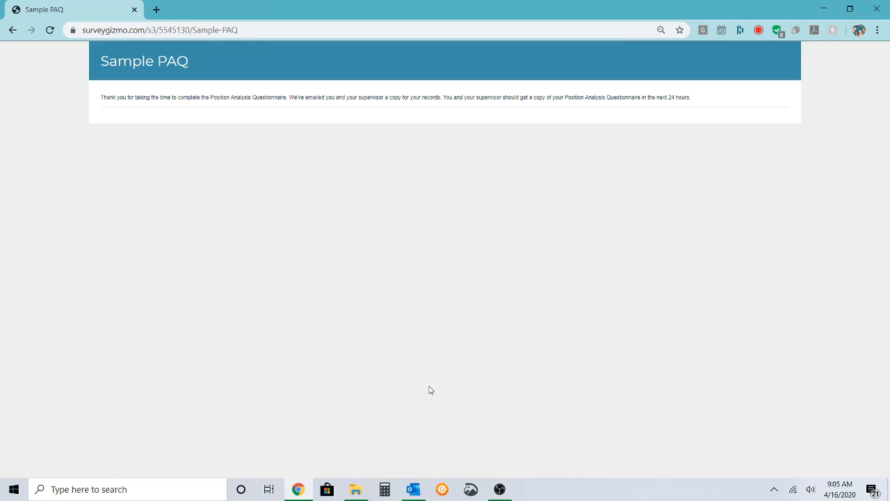